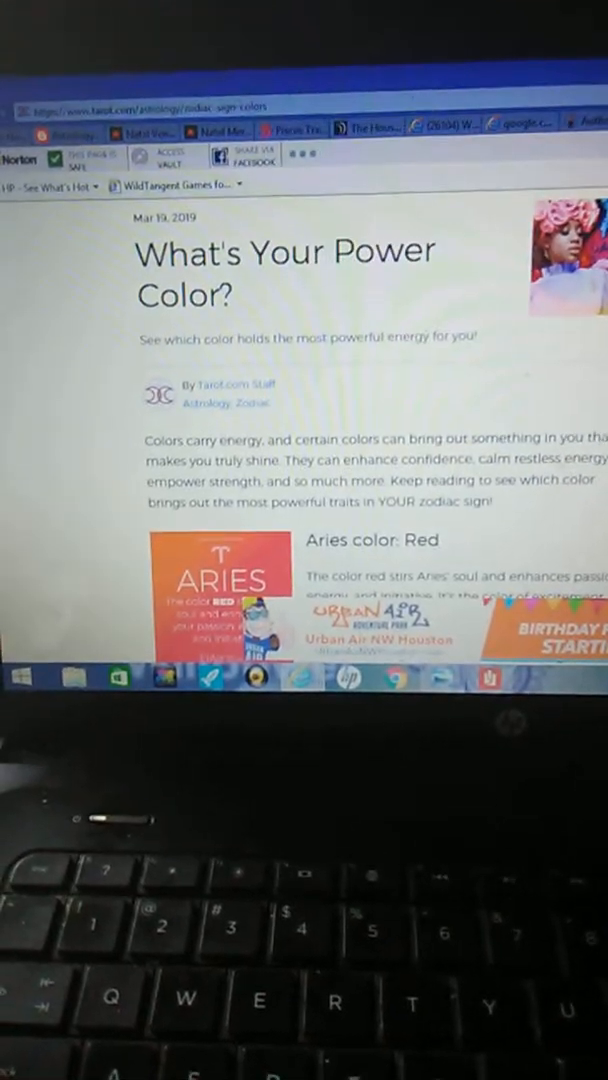
scroll(down, 3)
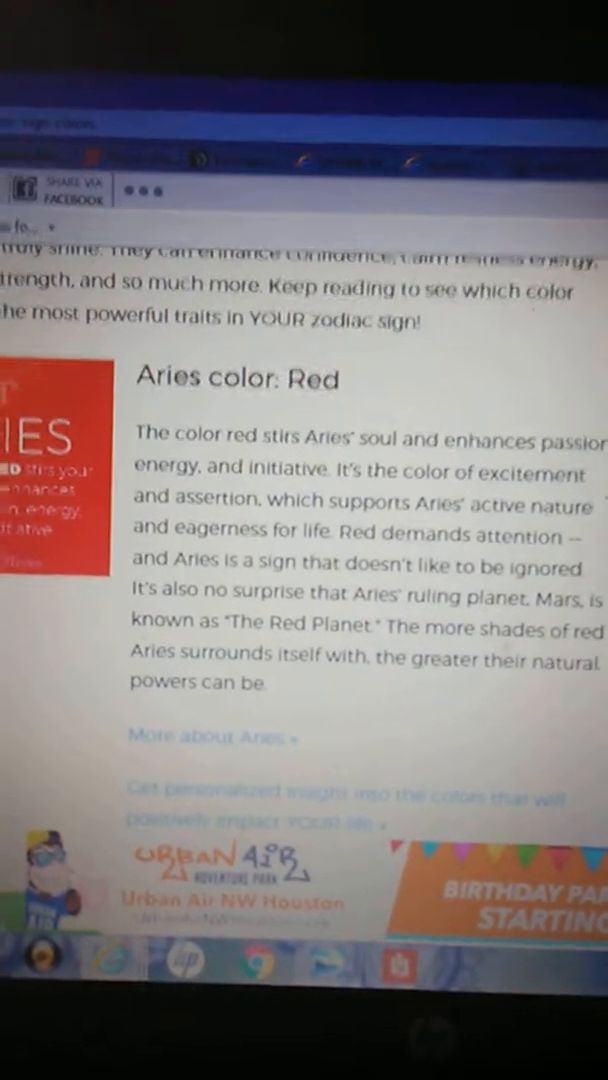
scroll(down, 3)
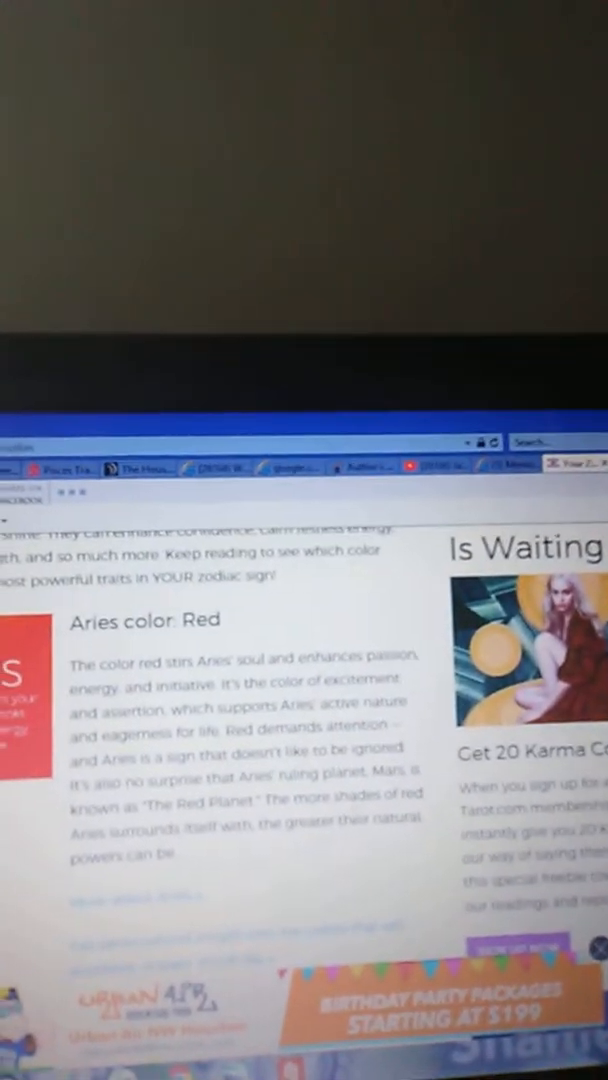
scroll(down, 3)
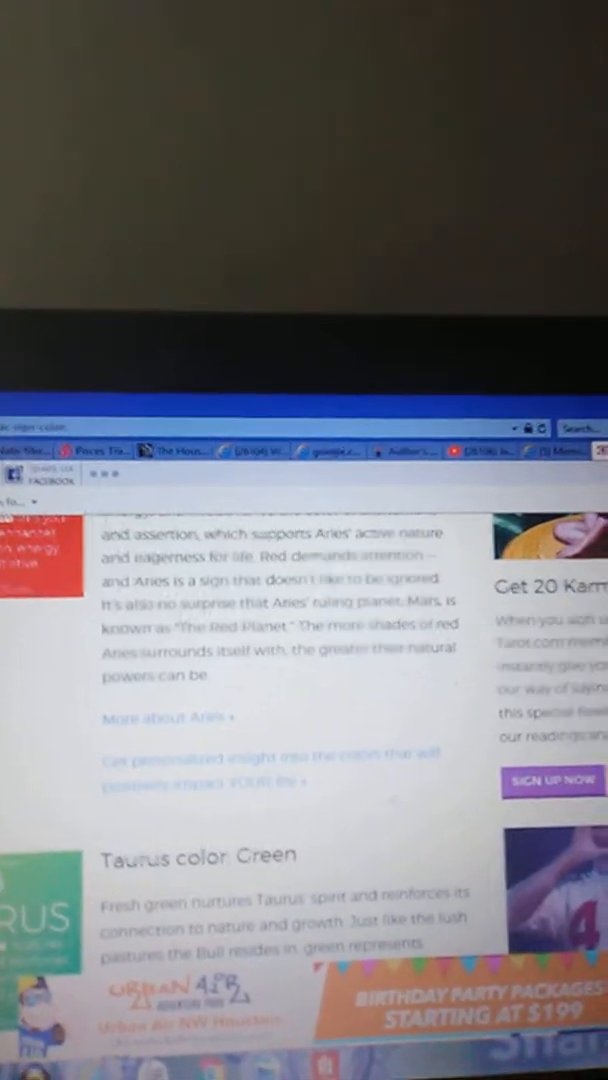
scroll(down, 3)
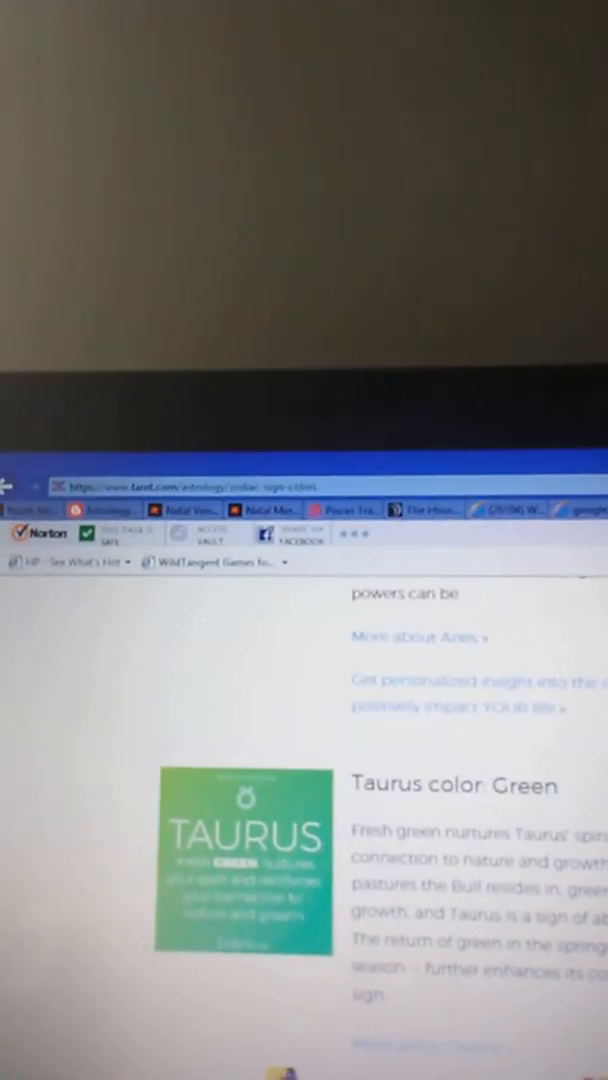
scroll(down, 3)
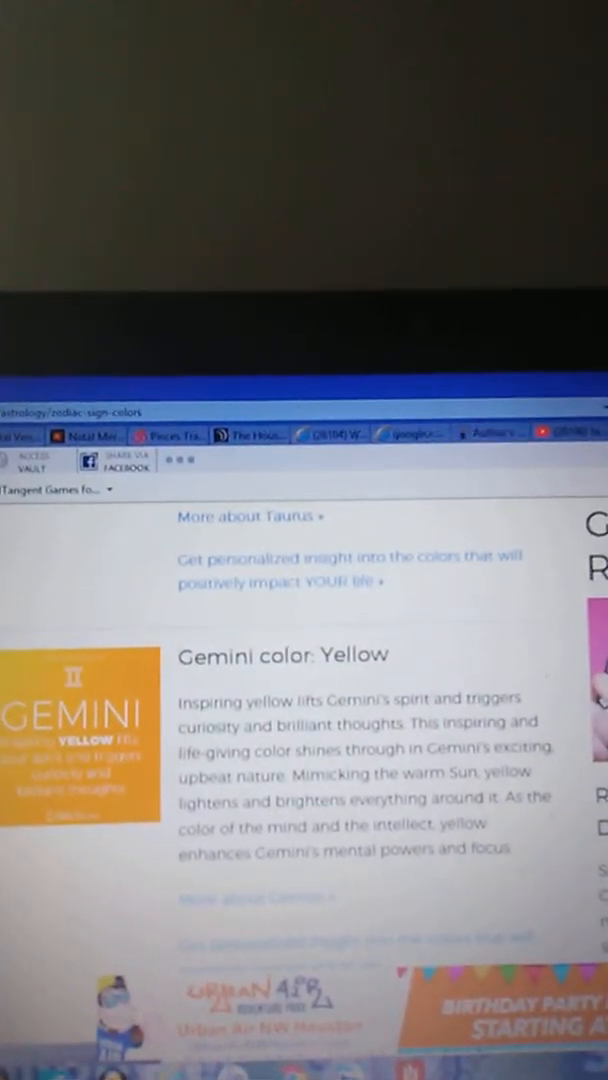
scroll(down, 3)
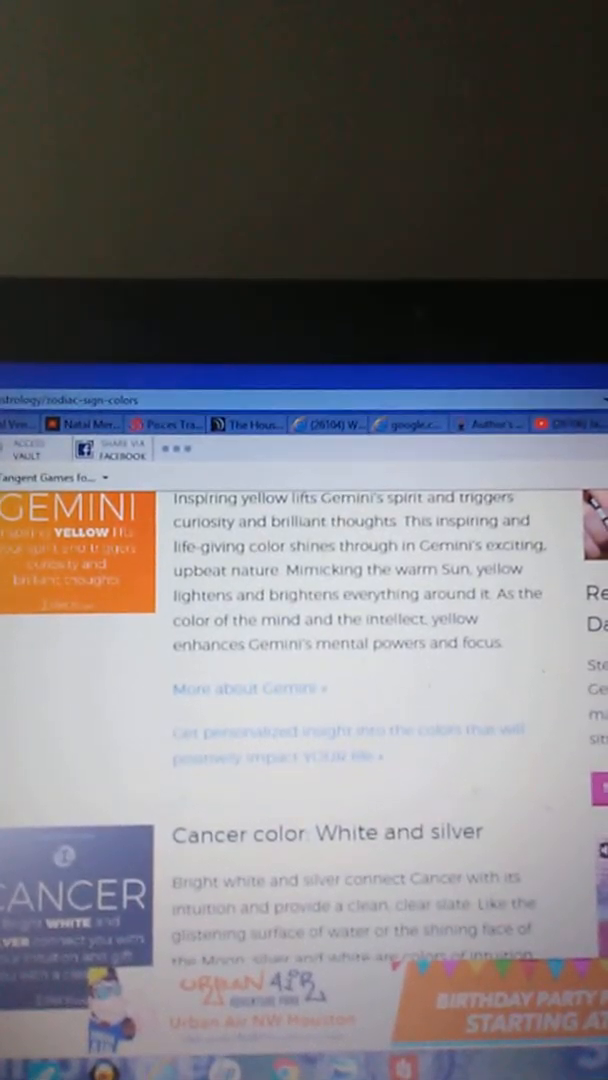
scroll(down, 3)
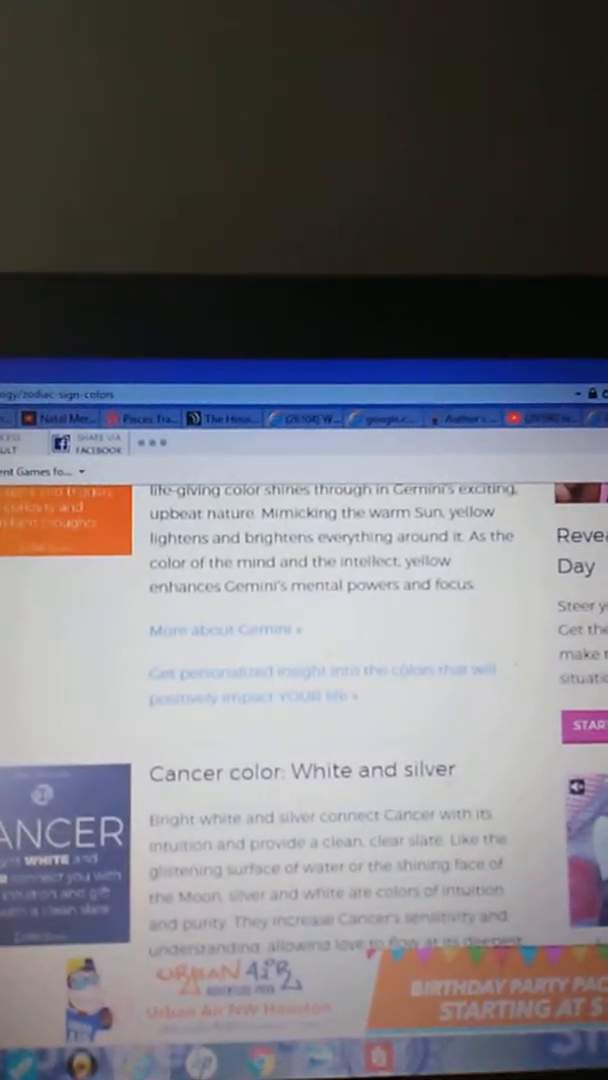
scroll(down, 3)
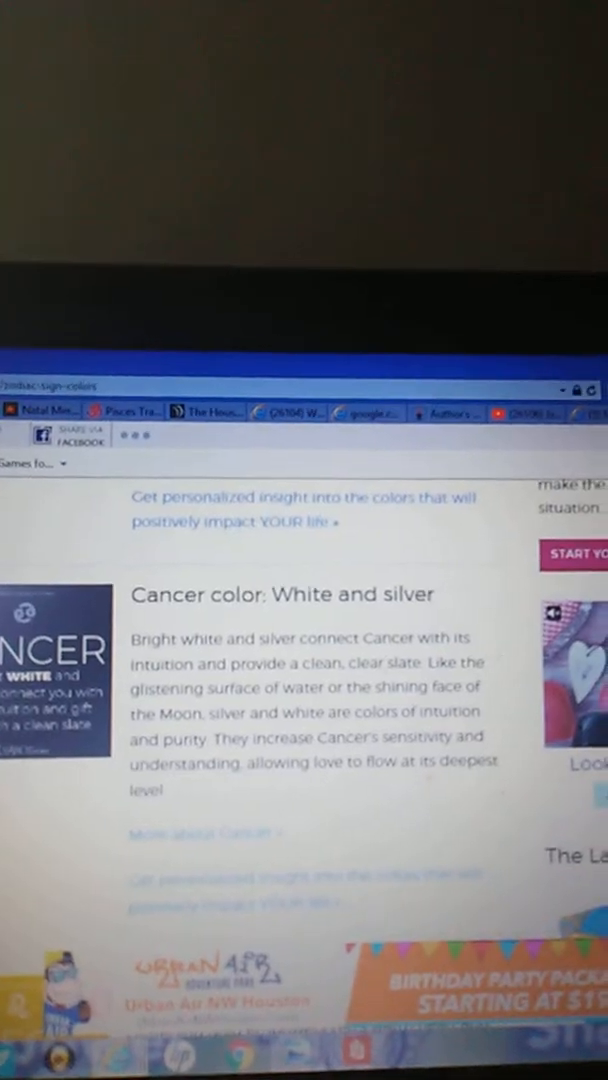
scroll(down, 3)
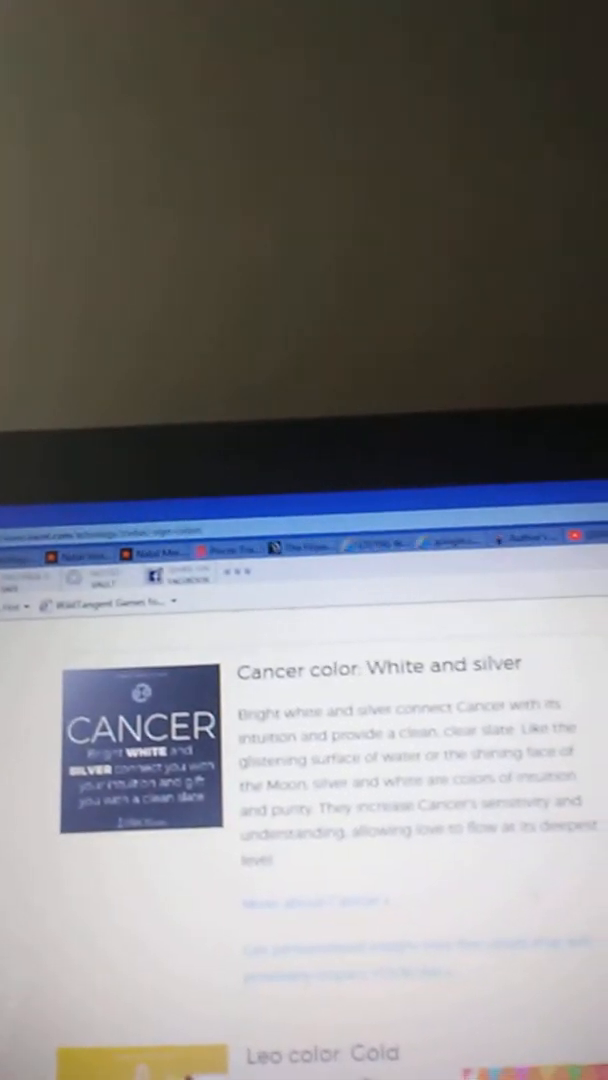
scroll(down, 3)
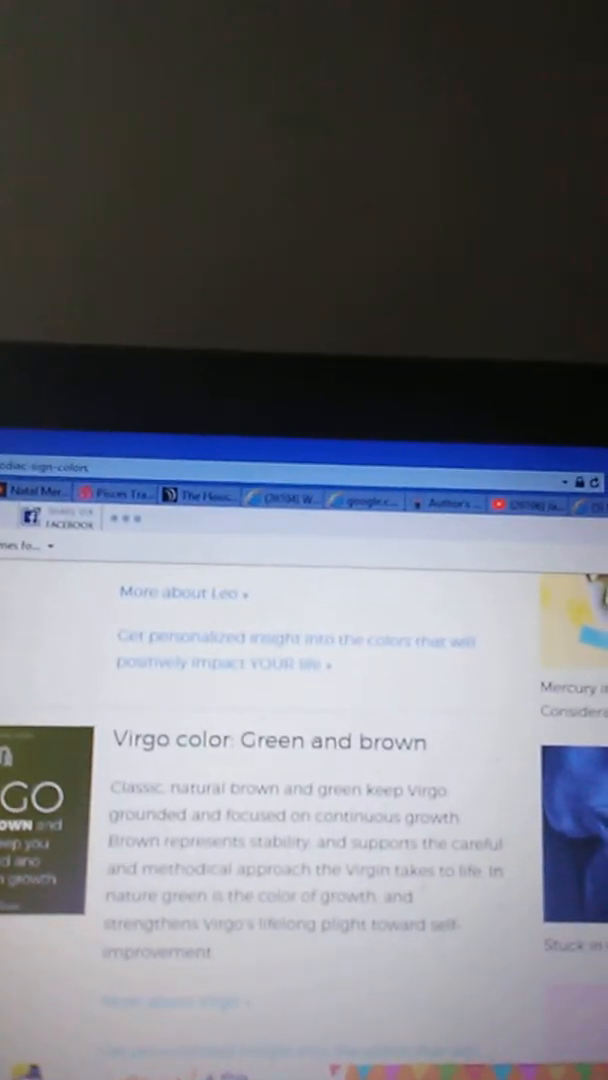
scroll(down, 3)
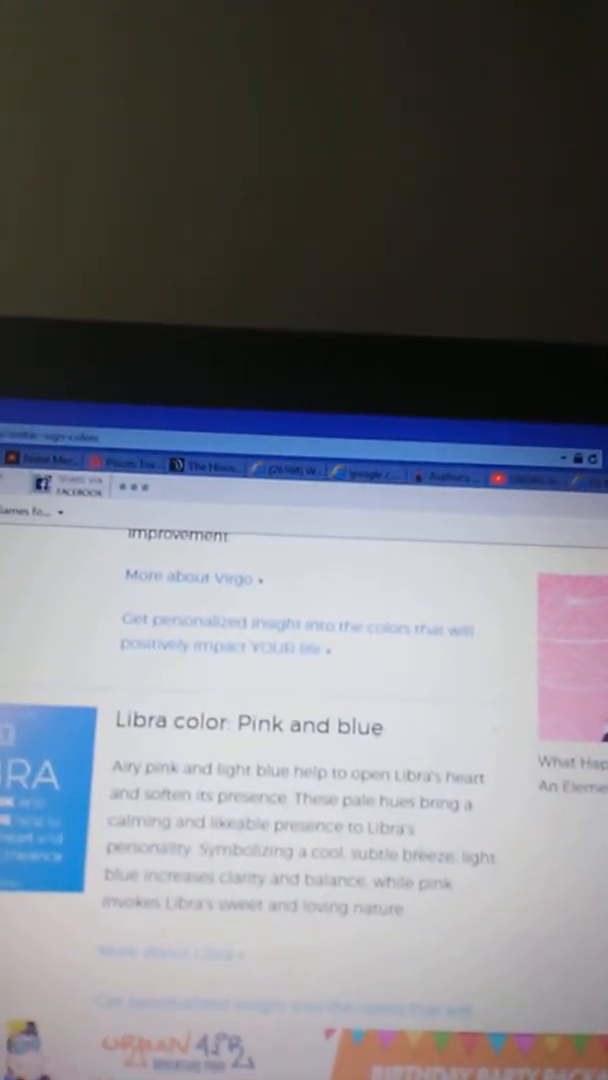
scroll(up, 3)
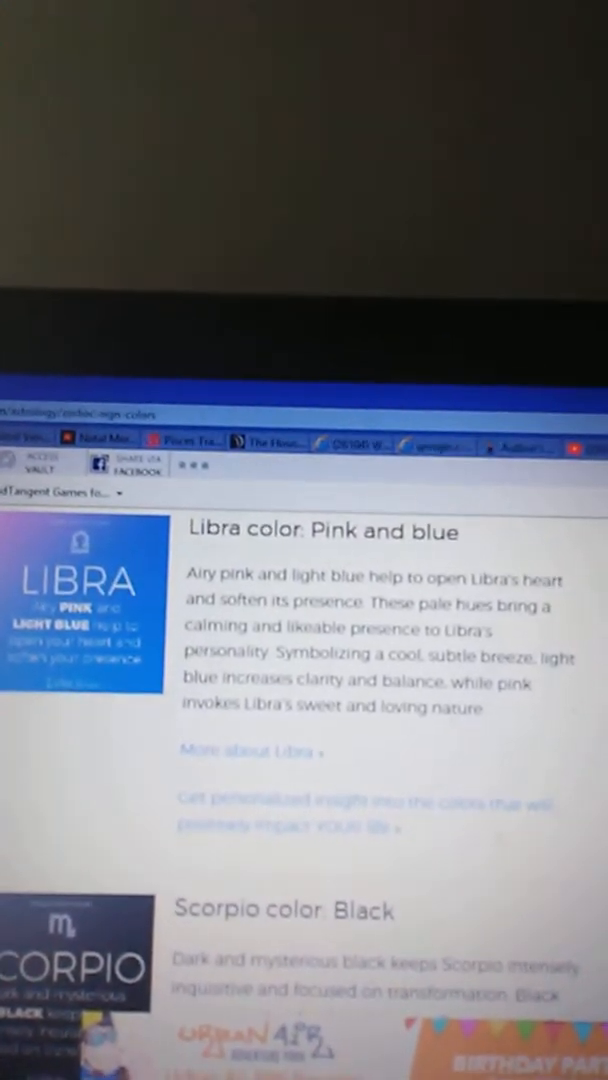
scroll(down, 3)
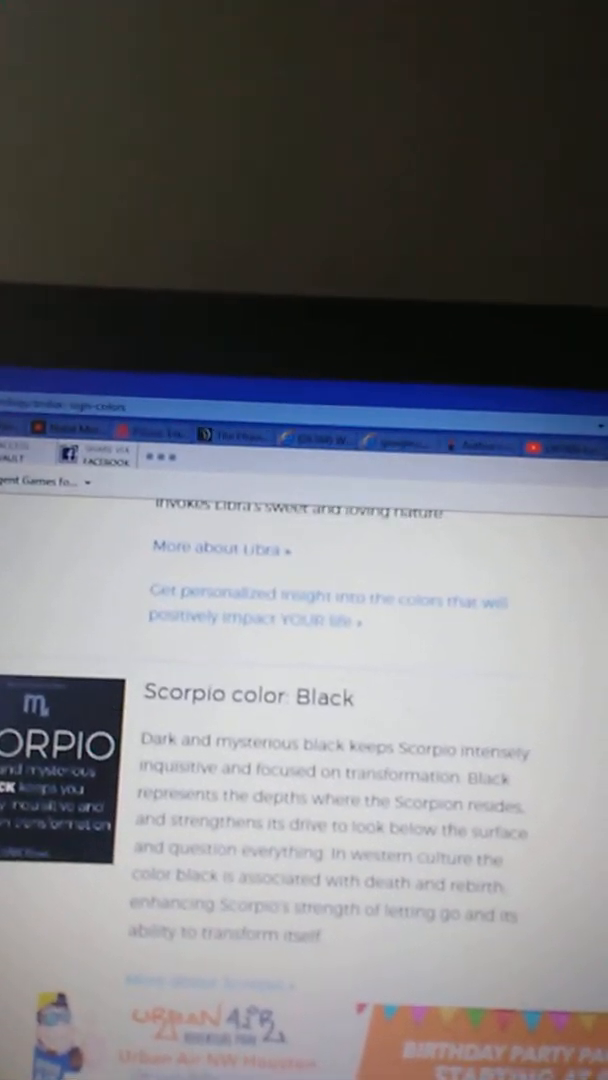
scroll(up, 3)
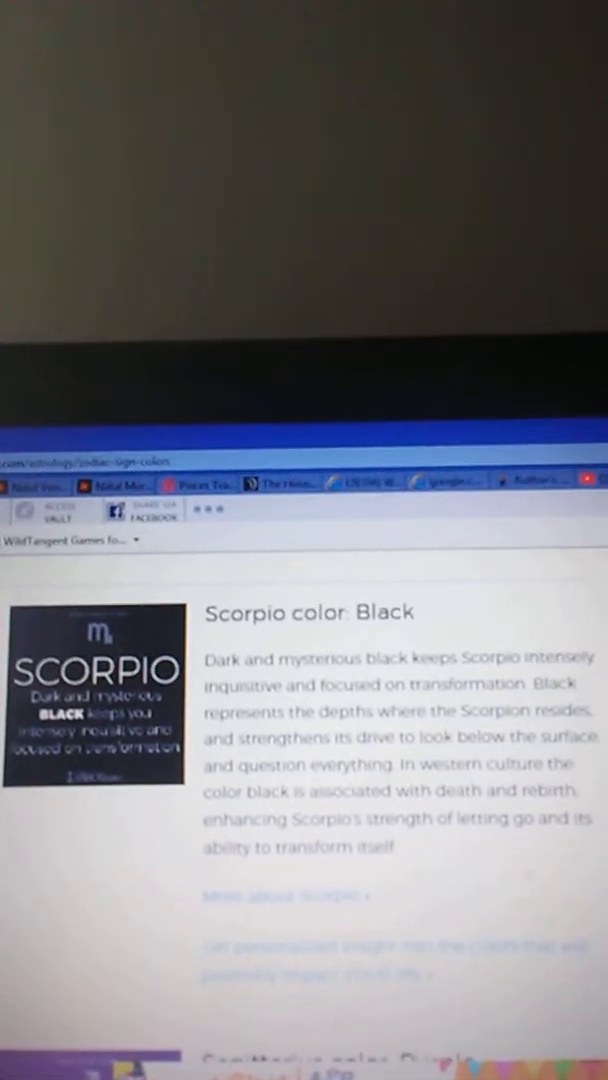
scroll(down, 3)
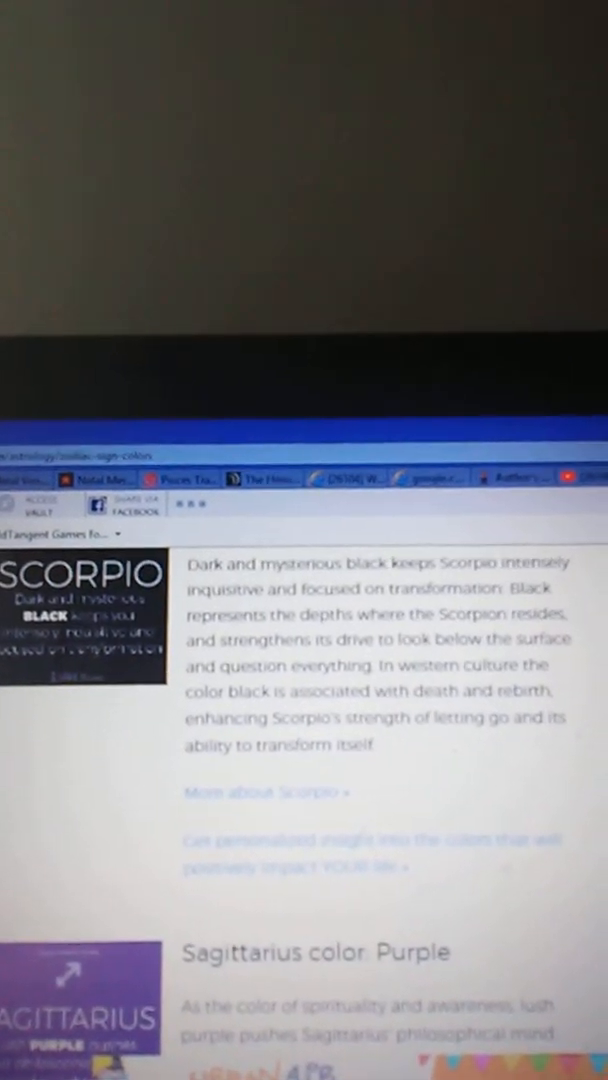
scroll(down, 3)
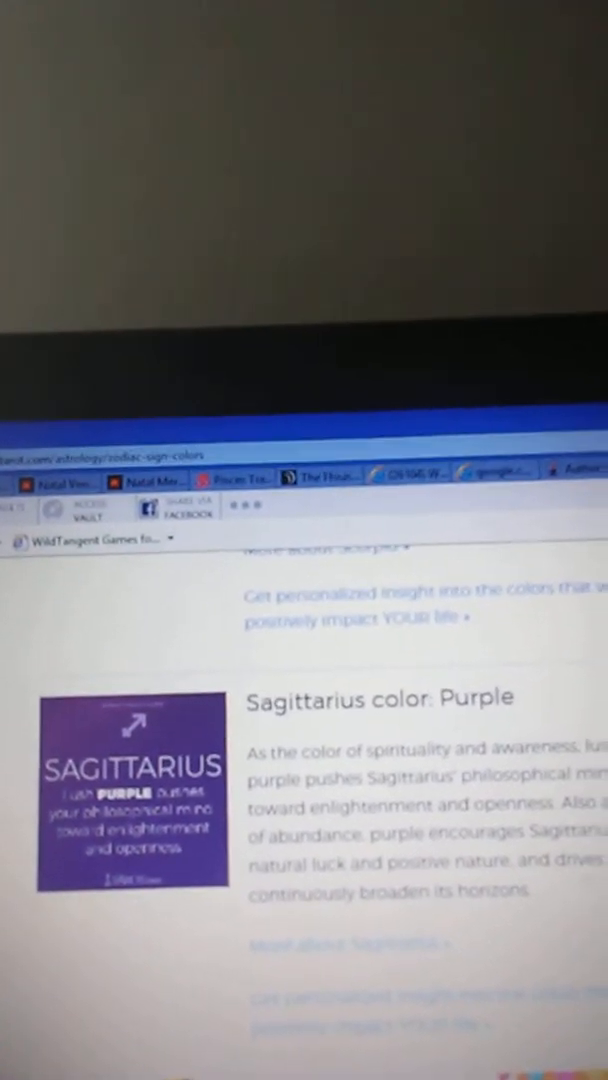
scroll(down, 3)
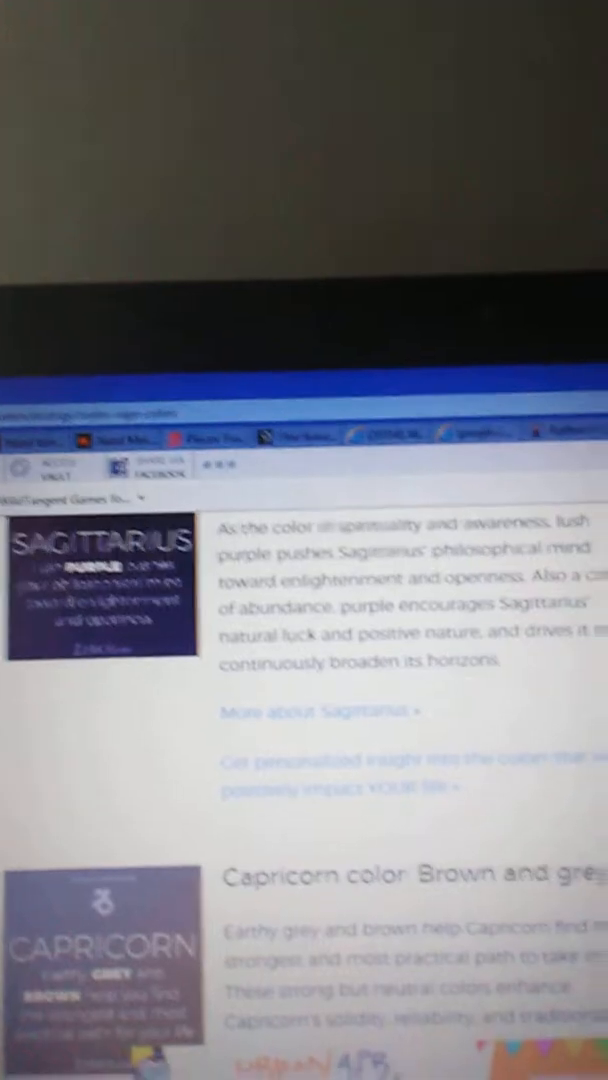
scroll(down, 3)
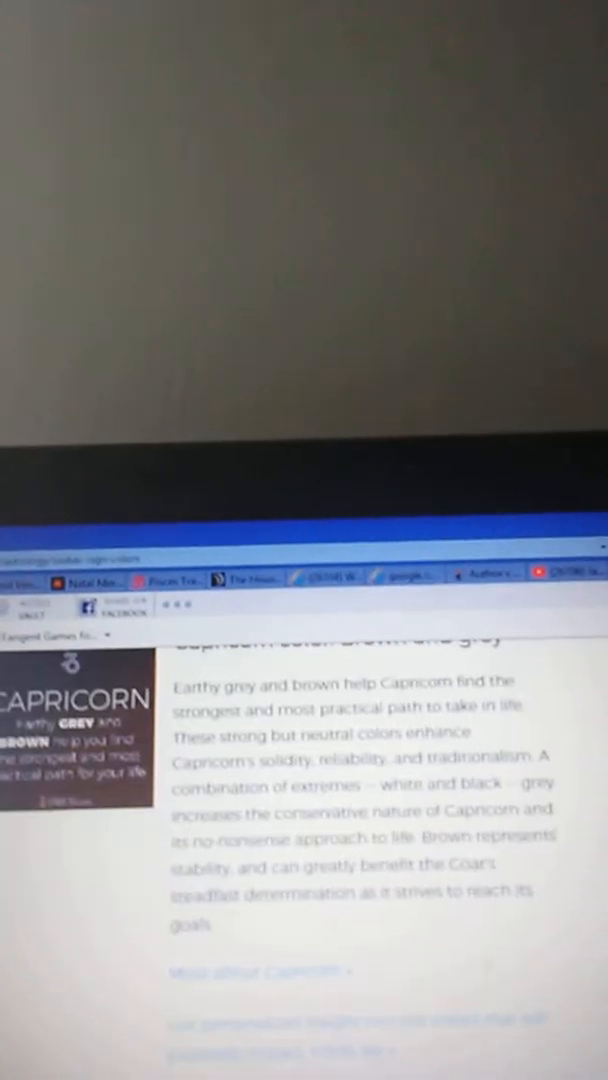
scroll(down, 3)
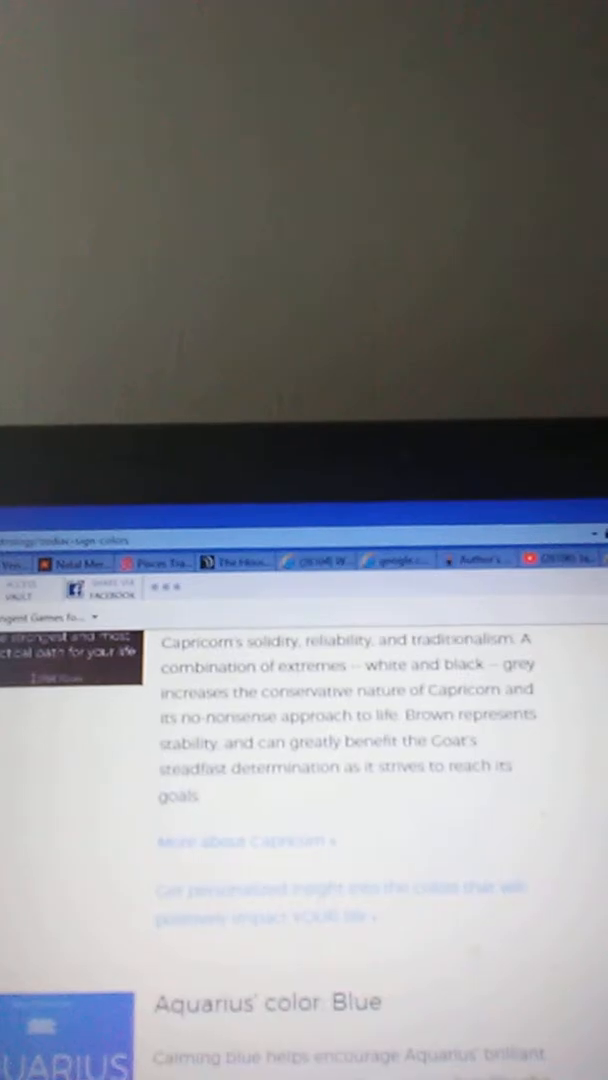
scroll(down, 3)
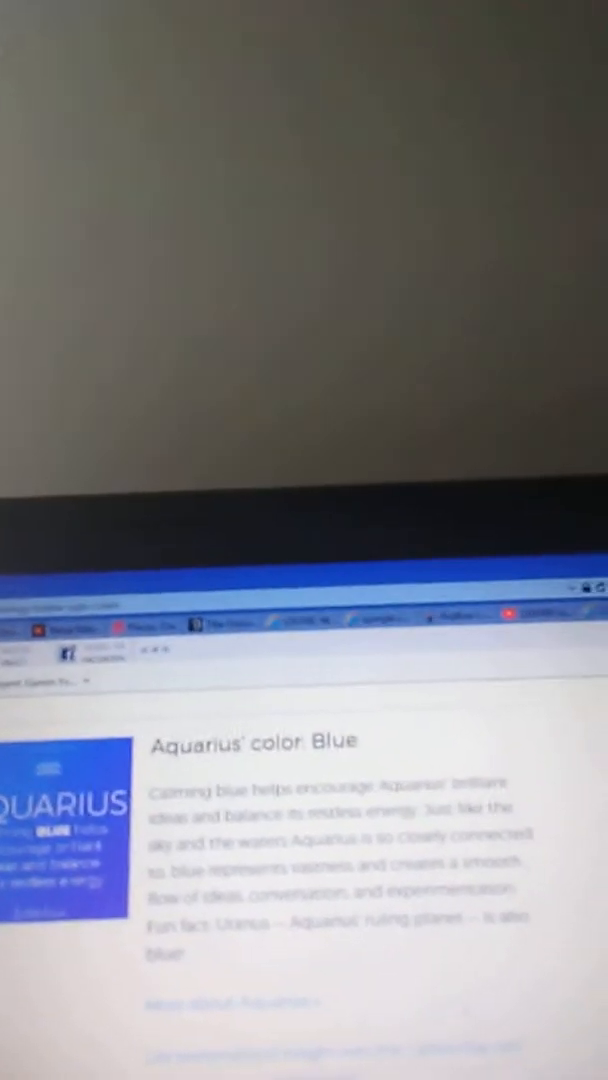
scroll(down, 3)
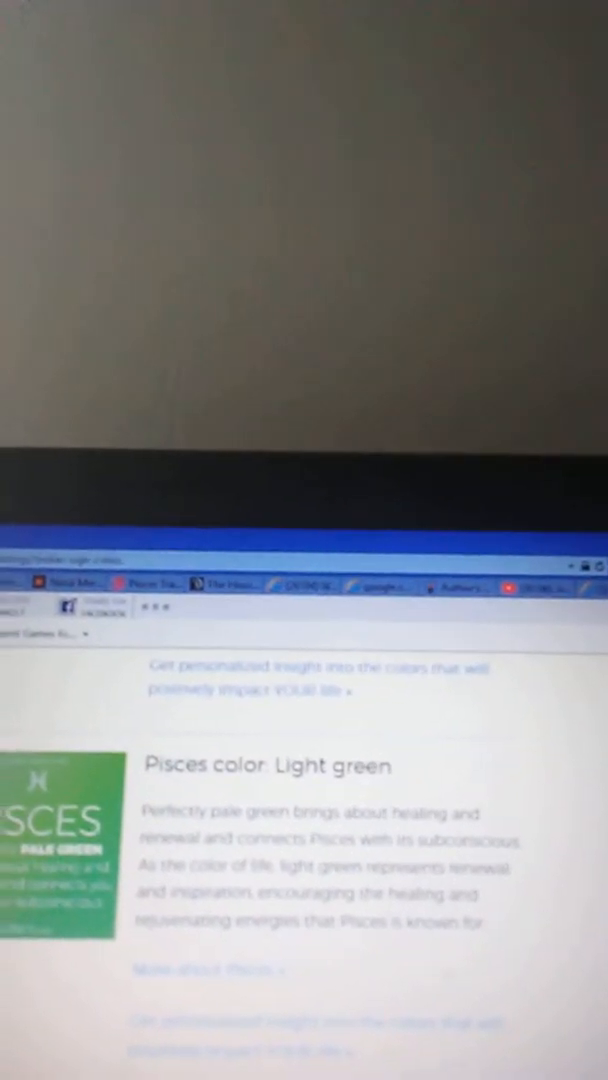